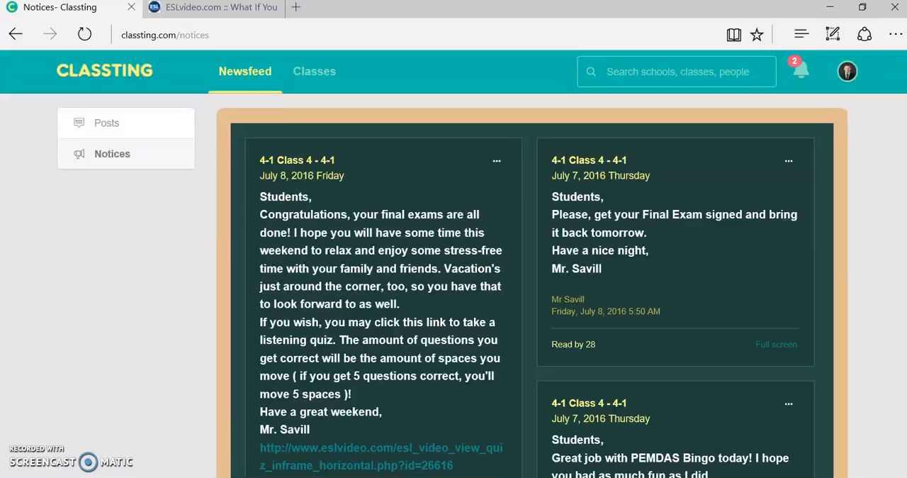
mouse_move(60, 451)
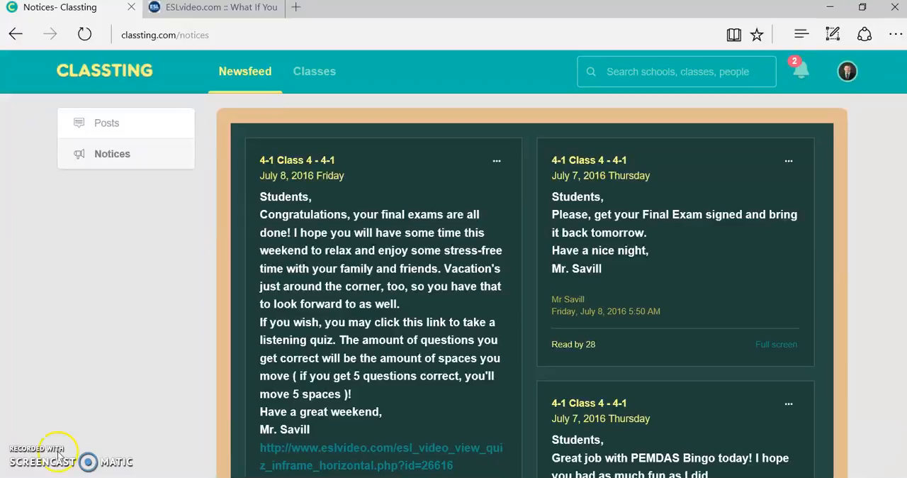
mouse_move(201, 306)
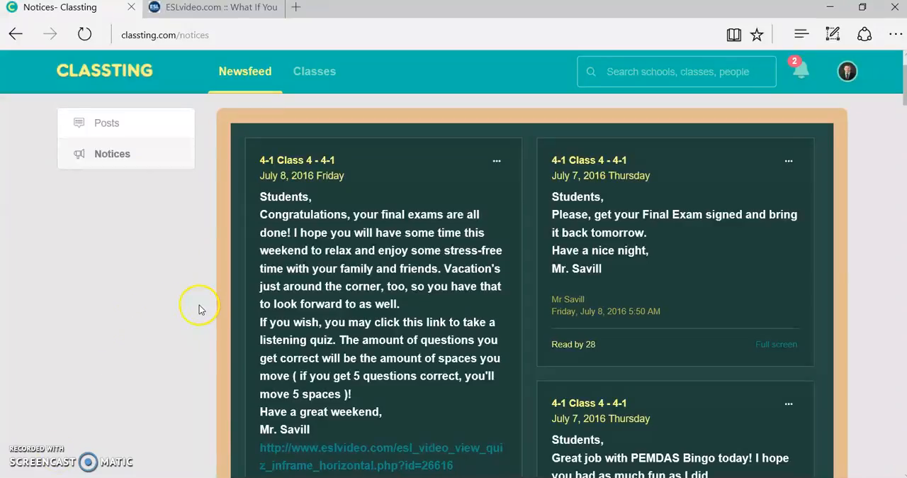
mouse_move(116, 156)
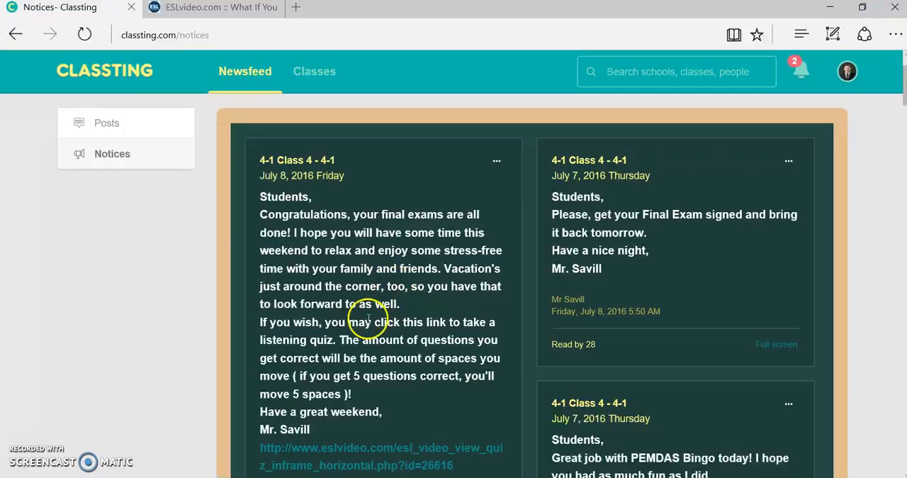
mouse_move(264, 326)
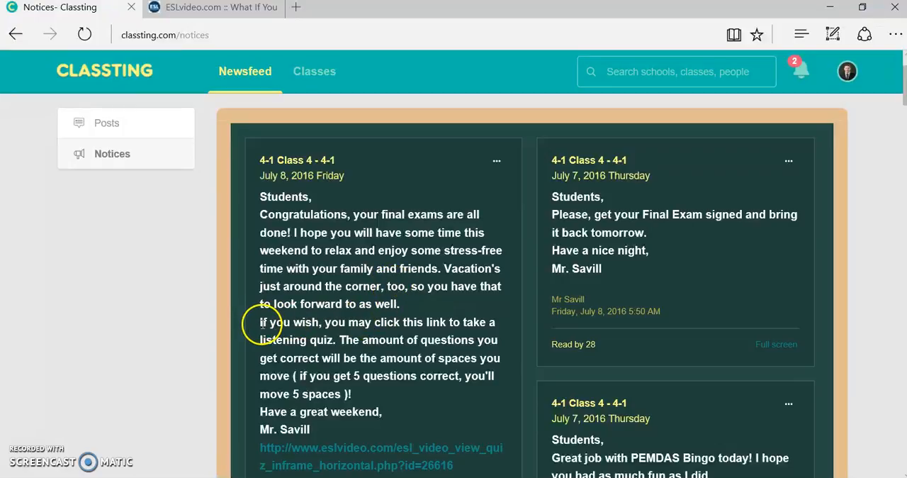
mouse_move(320, 320)
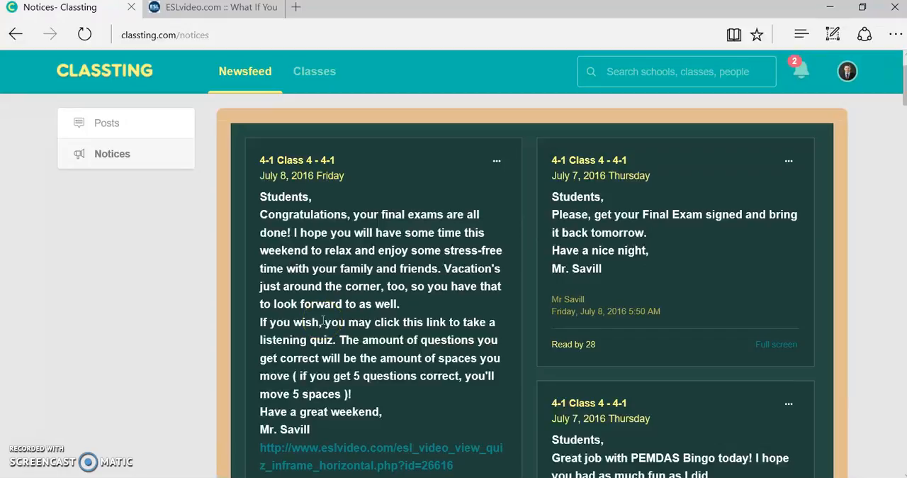
mouse_move(315, 368)
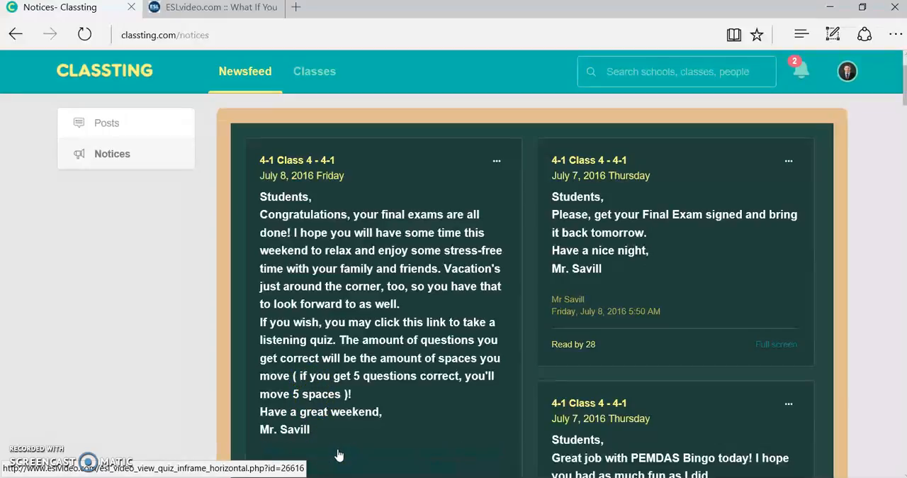
- Open the 'What If You Only Drank Soda?' quiz from the notice and review its question list
click(213, 8)
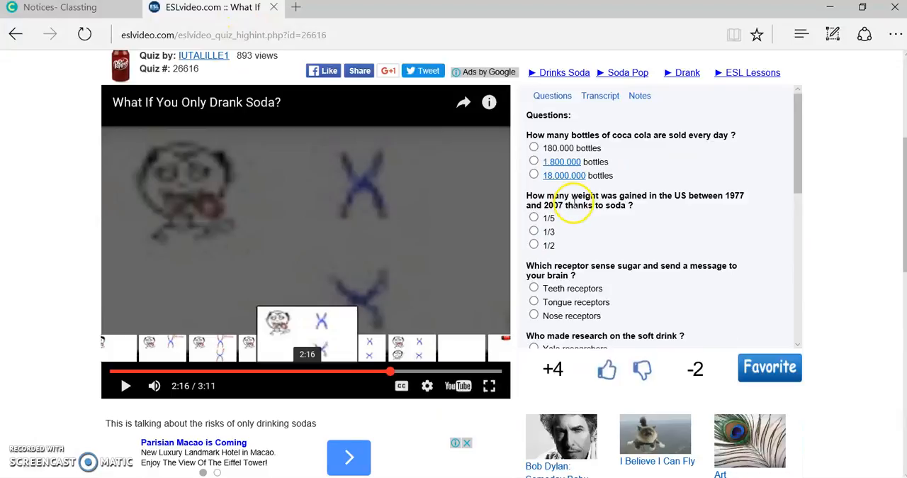
mouse_move(624, 177)
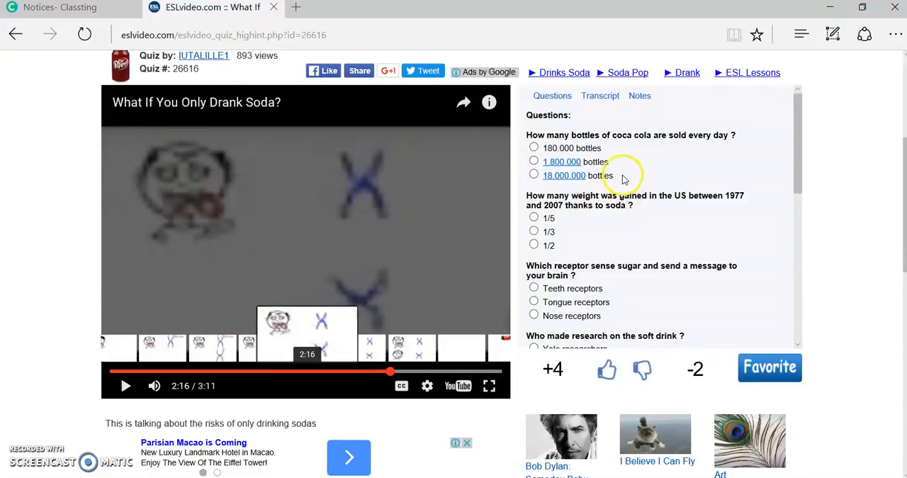
mouse_move(612, 163)
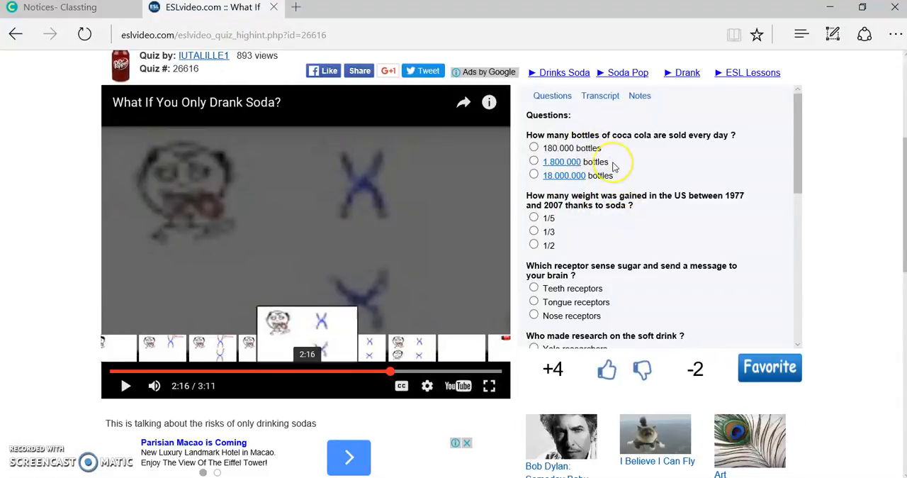
scroll(down, 3)
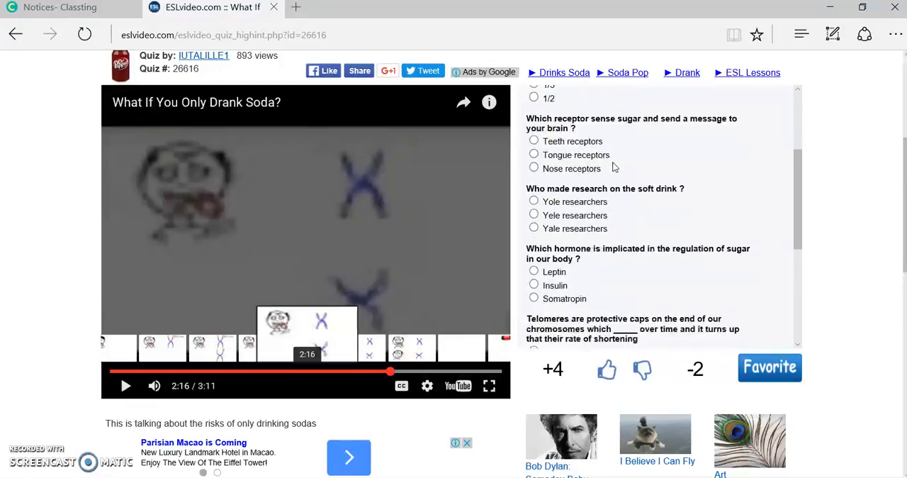
scroll(down, 3)
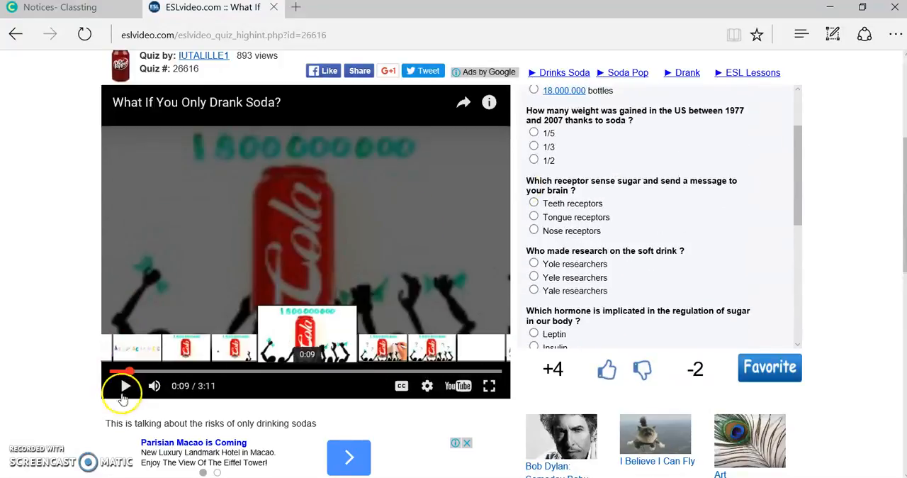
- Play the video and answer 1/2 for weight gained and Tongue receptors for sugar sensing
click(125, 386)
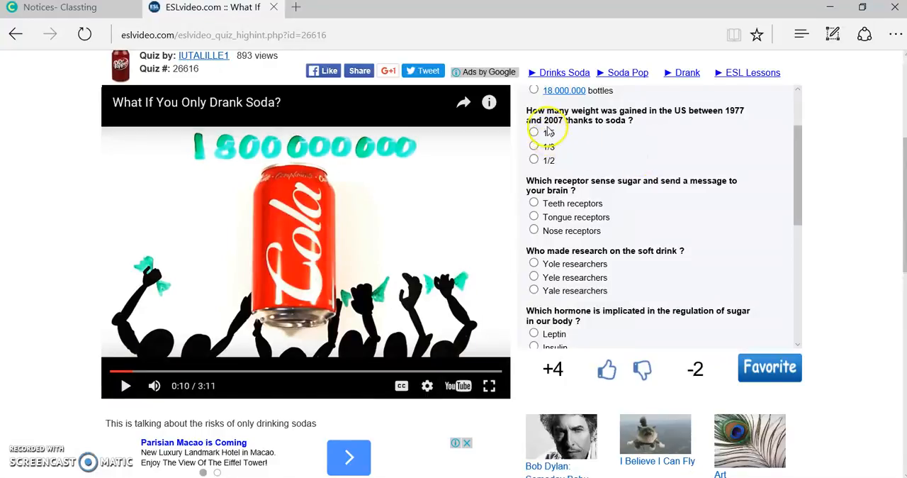
mouse_move(533, 158)
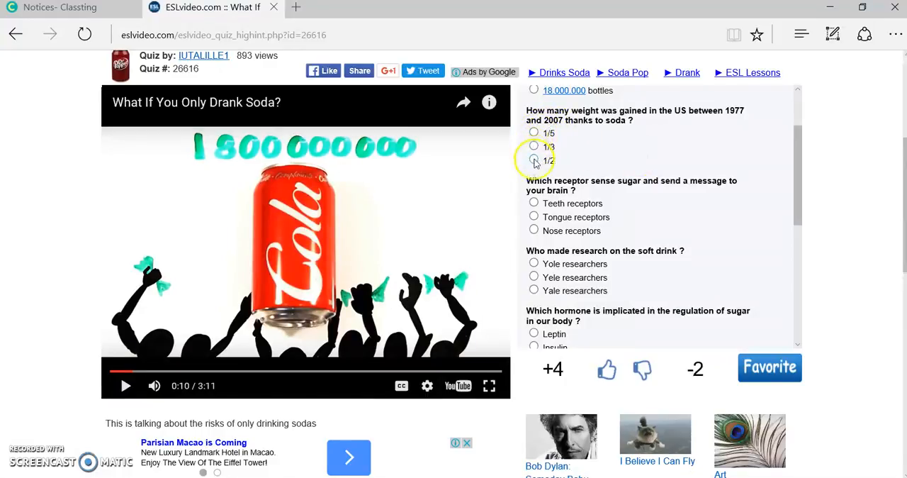
click(533, 158)
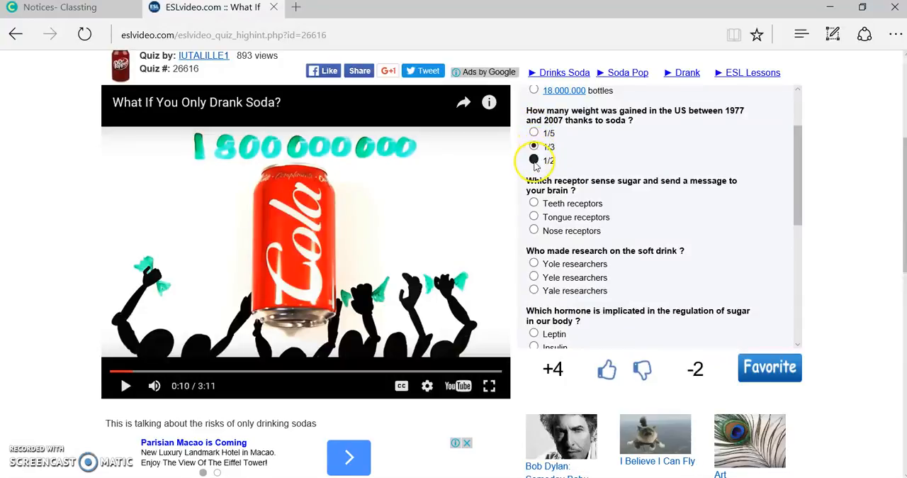
click(533, 159)
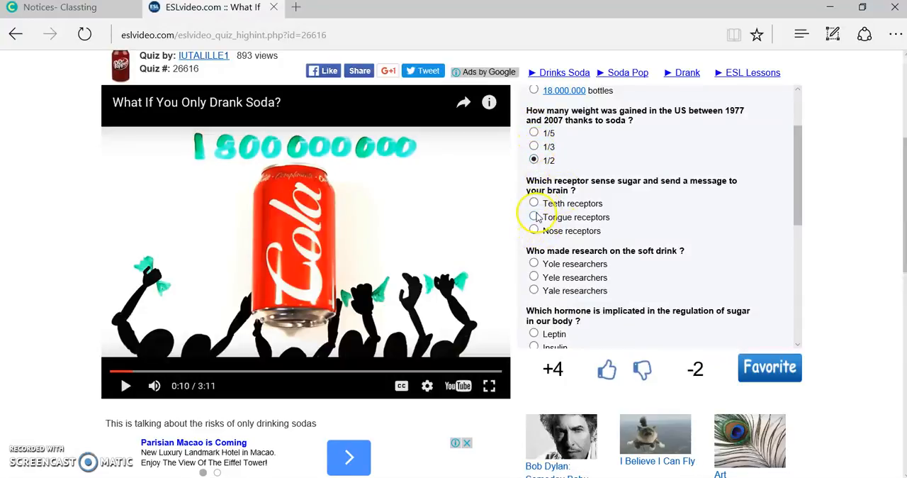
scroll(down, 3)
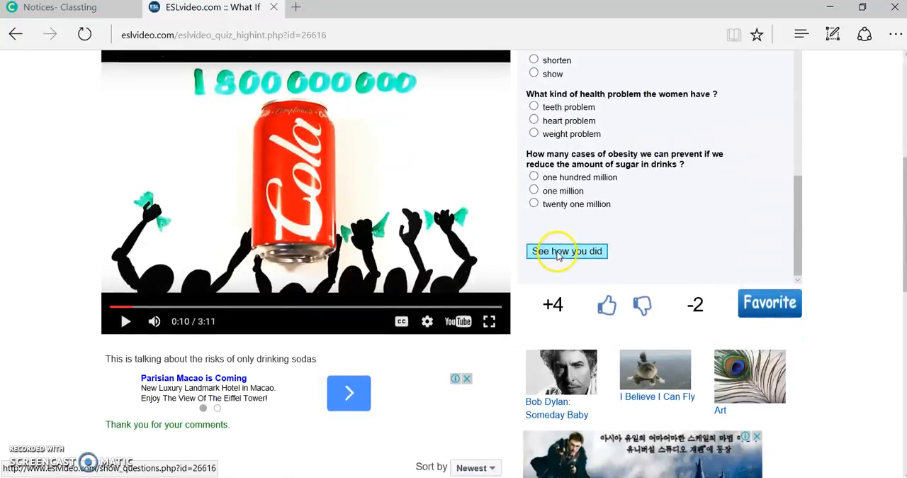
- Submit with 'See how you did', scoring 1 out of 8, and reach the send-results form
click(565, 251)
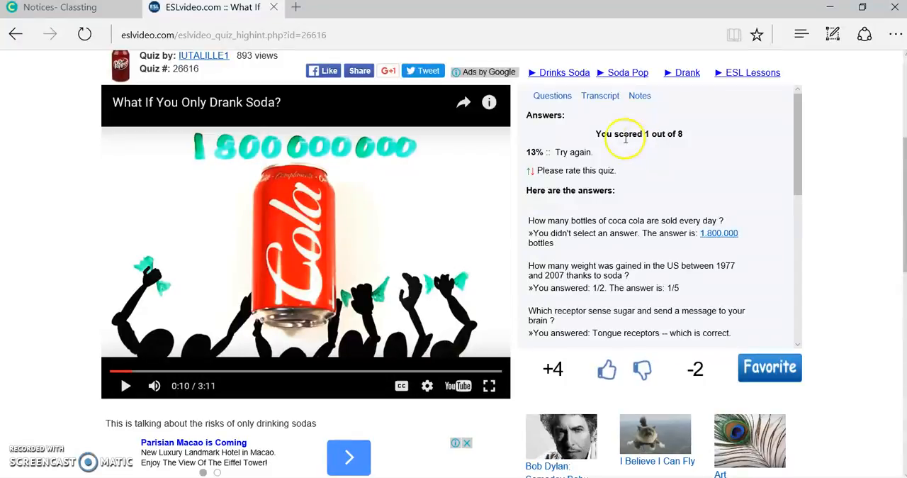
mouse_move(674, 134)
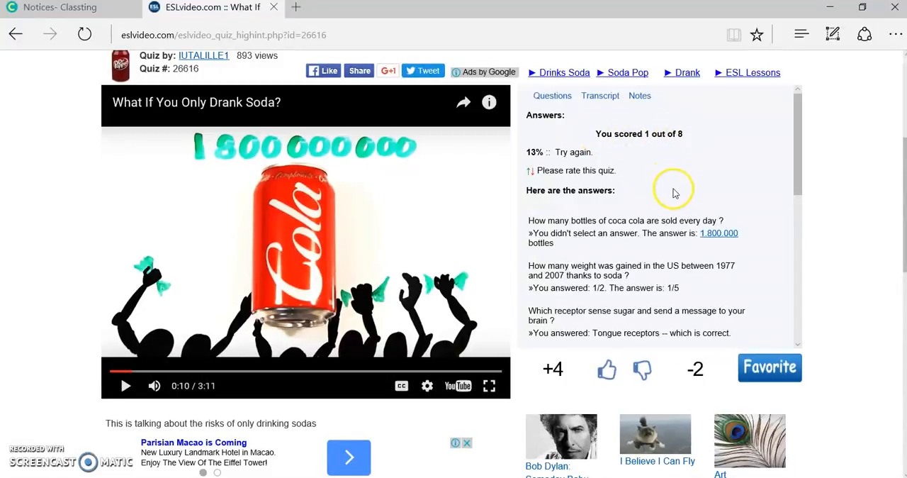
scroll(down, 3)
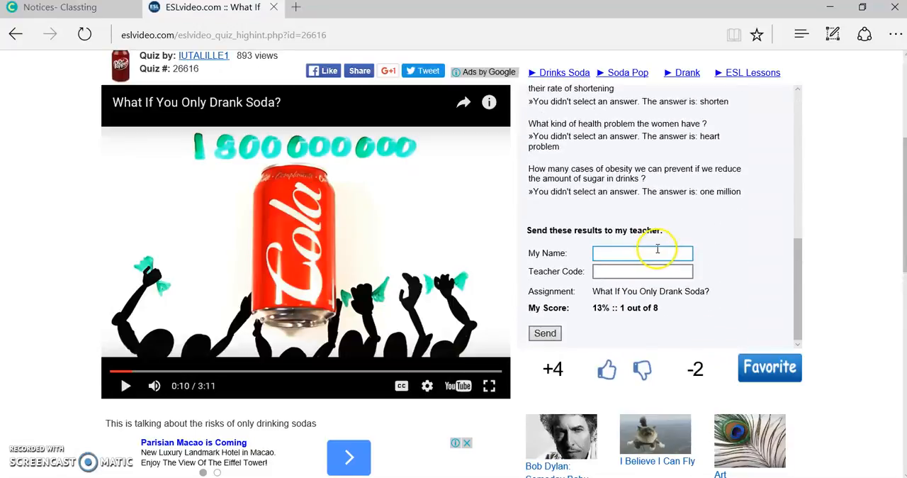
- Fill in My Name and the Teacher Code and send the score to the teacher
click(642, 252)
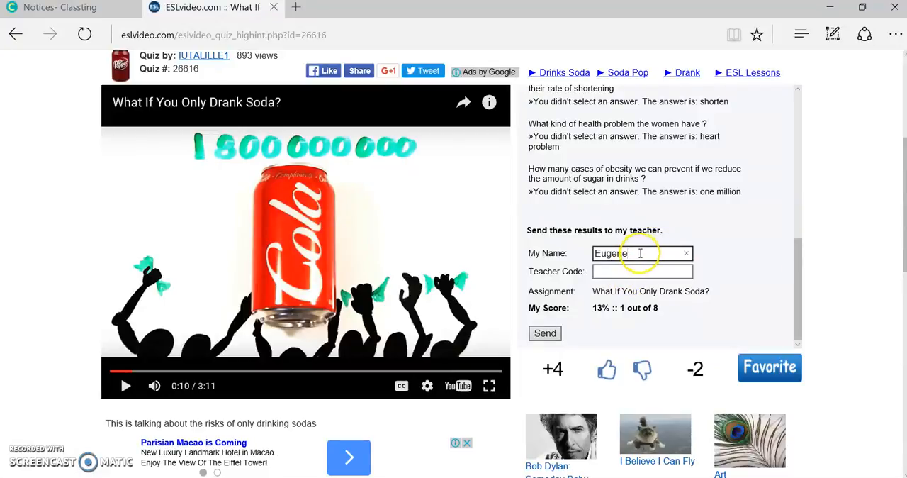
click(641, 271)
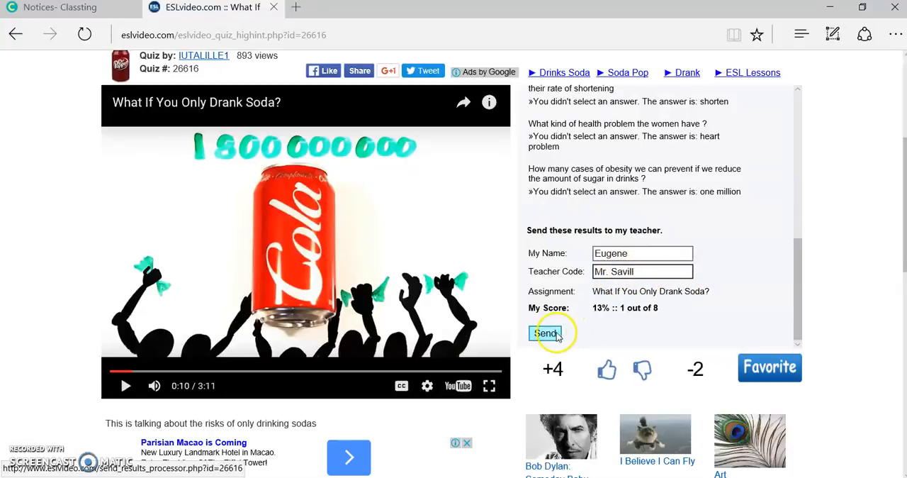
click(547, 332)
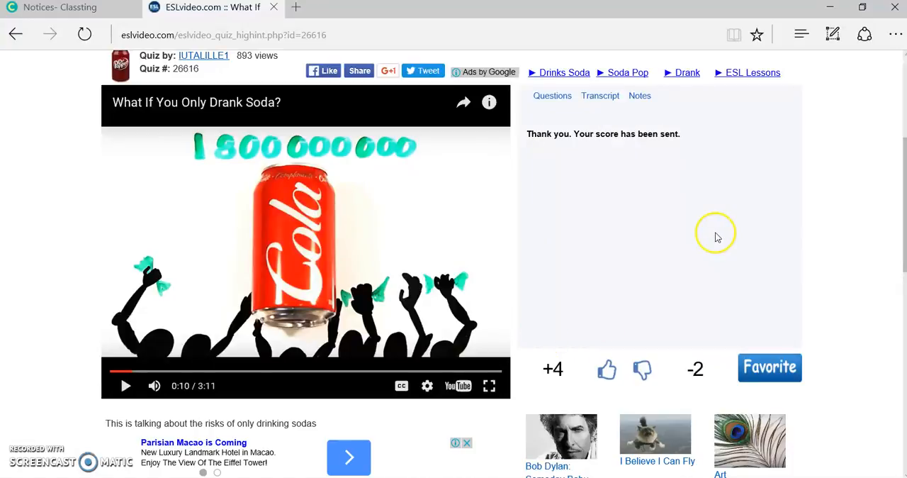